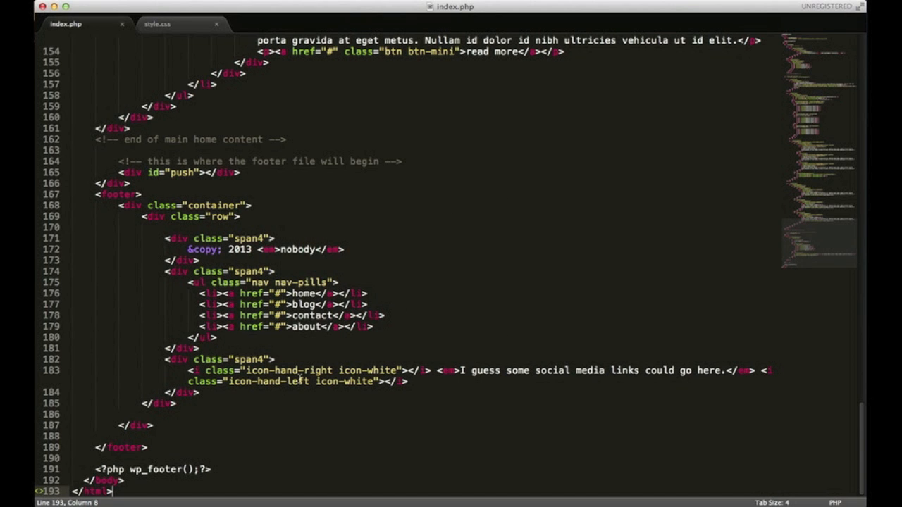
mouse_move(141, 155)
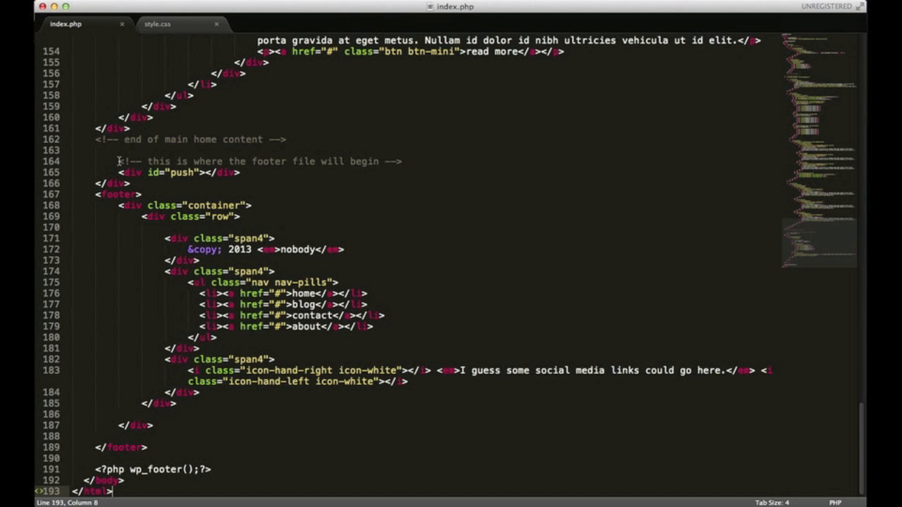
Review index.php's footer and header markup before splitting the template
left_click_drag(118, 161, 402, 161)
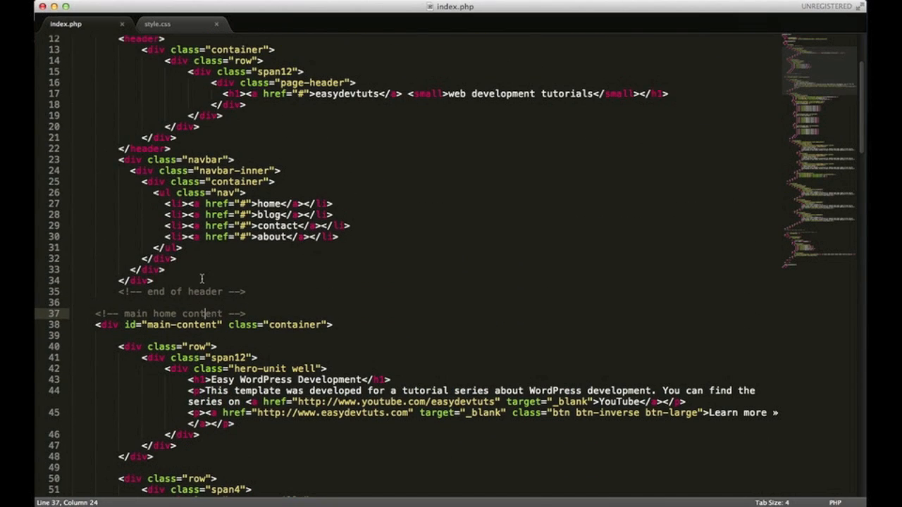
scroll("up", 3)
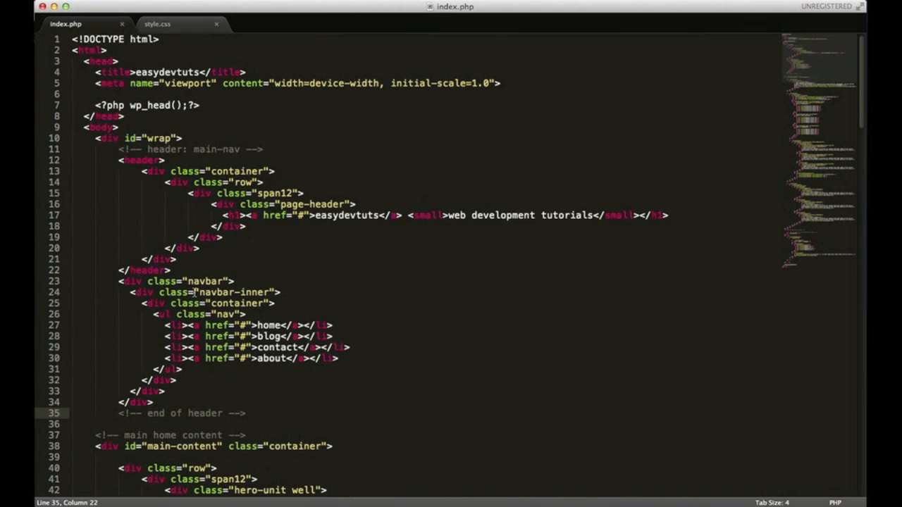
mouse_move(245, 104)
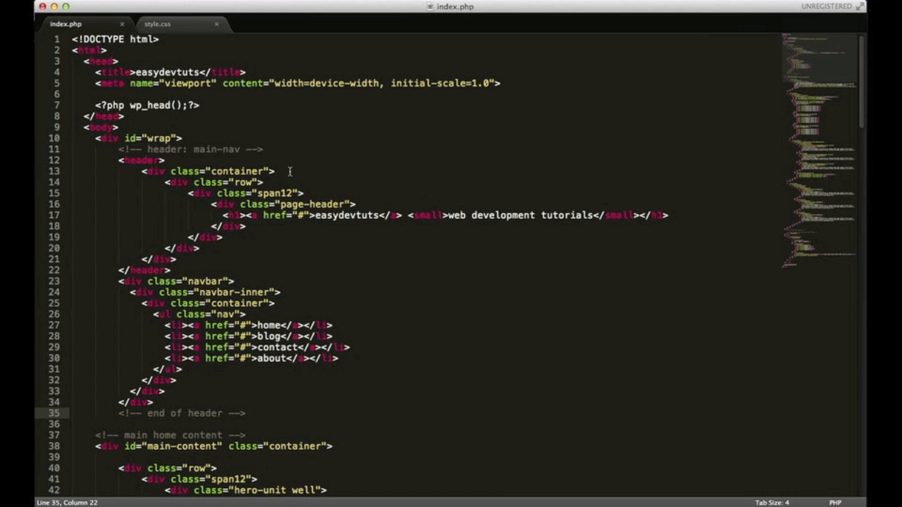
mouse_move(356, 178)
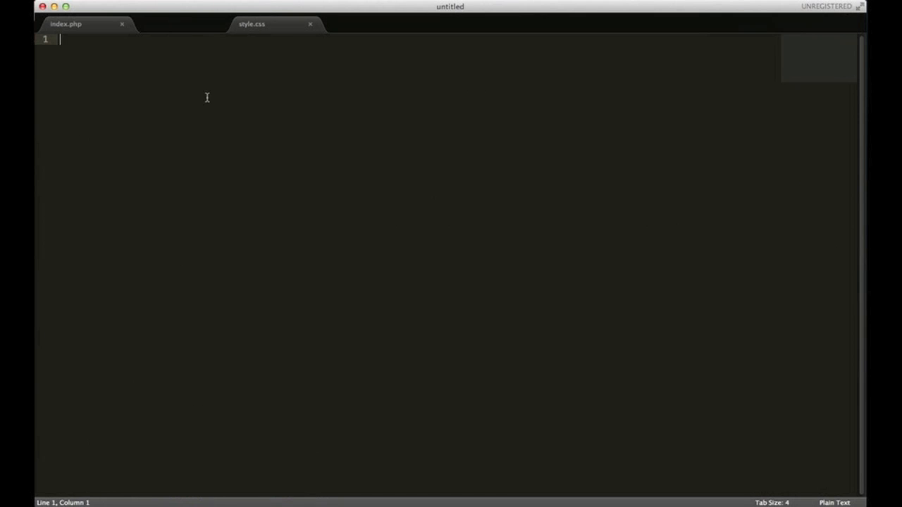
Save the new empty file as header.php in the easydevtuts theme folder
key("cmd+s")
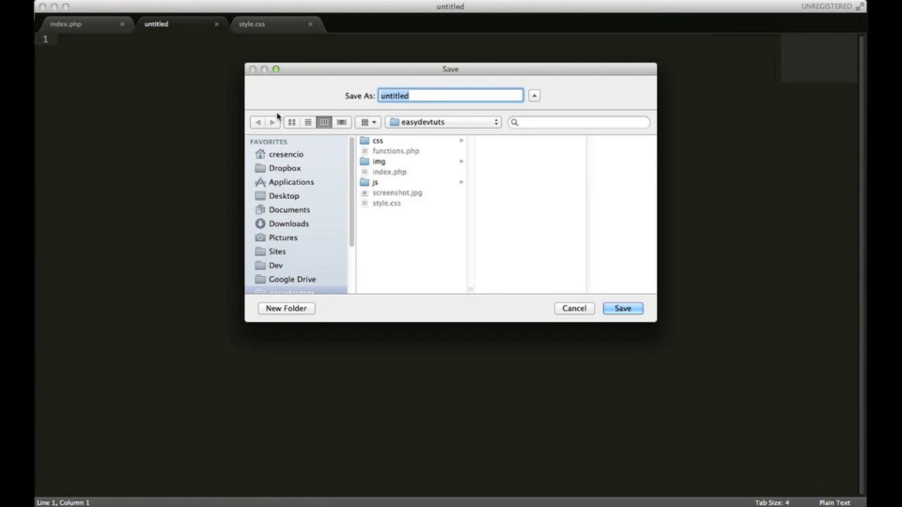
type("header.php")
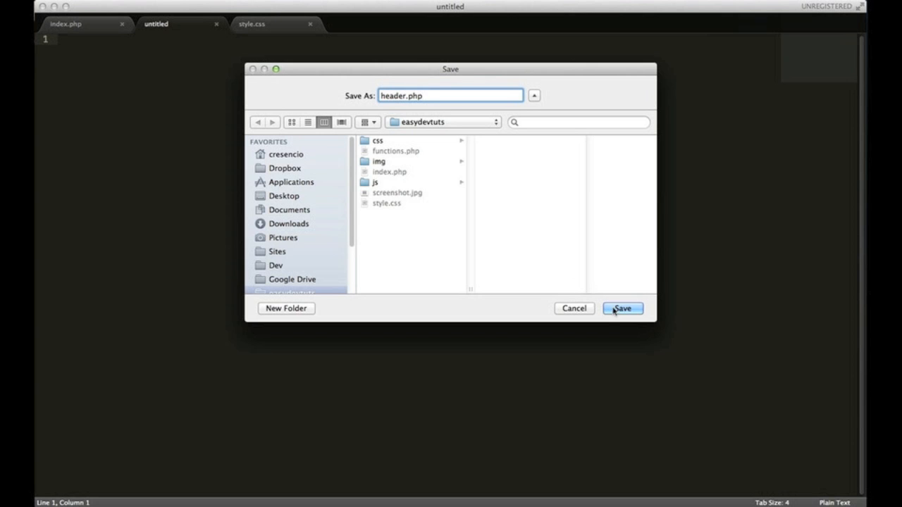
left_click(623, 309)
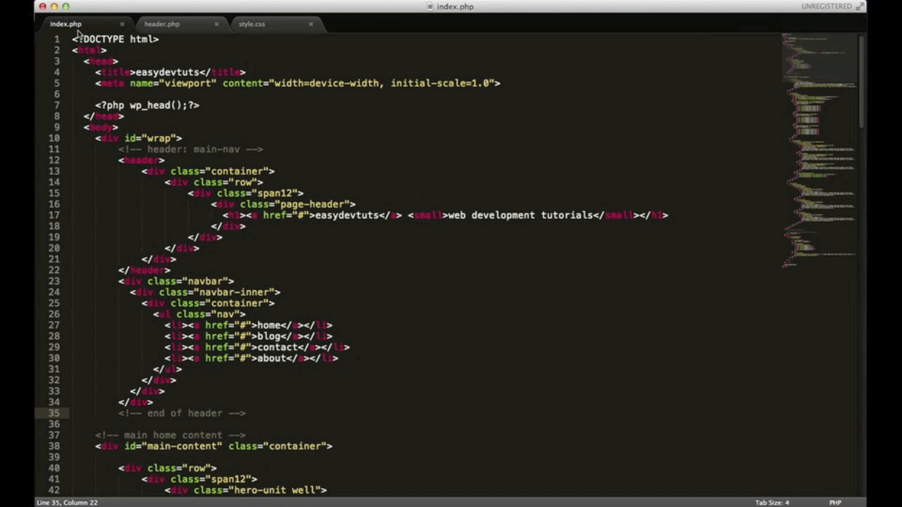
Move the doctype, head and navigation markup from index.php into header.php
left_click(248, 413)
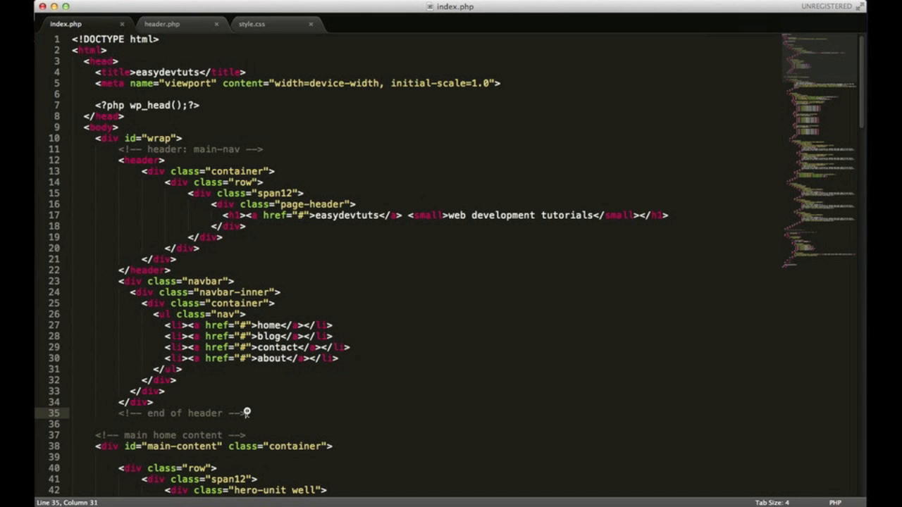
left_click_drag(90, 347, 245, 413)
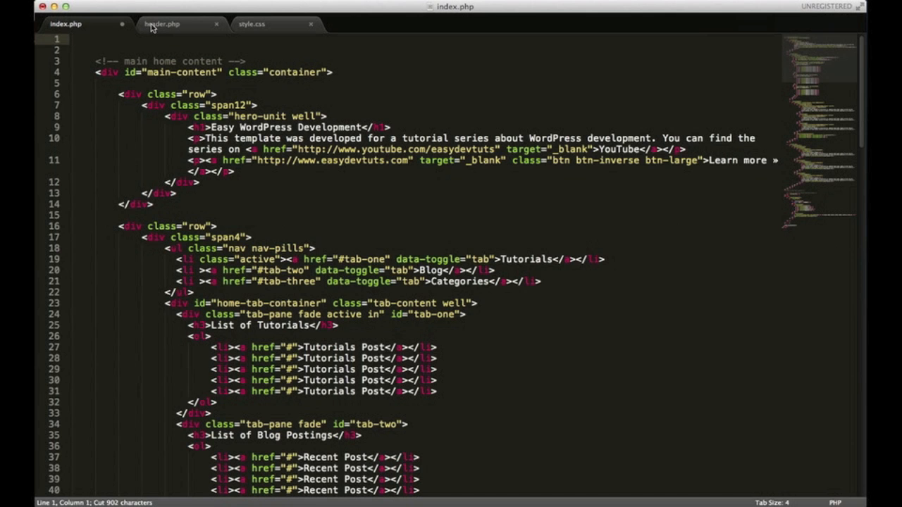
left_click(163, 22)
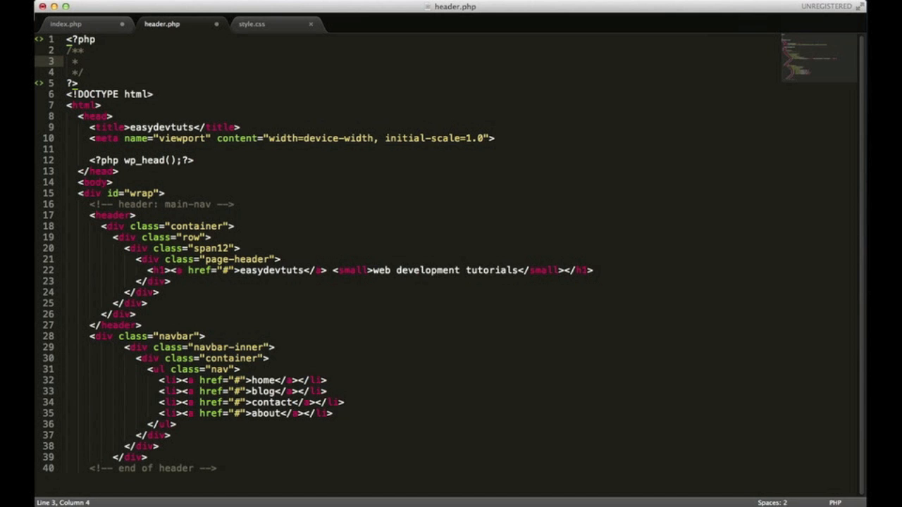
Add a PHP comment 'The default header file' at the top of header.php
type("The default")
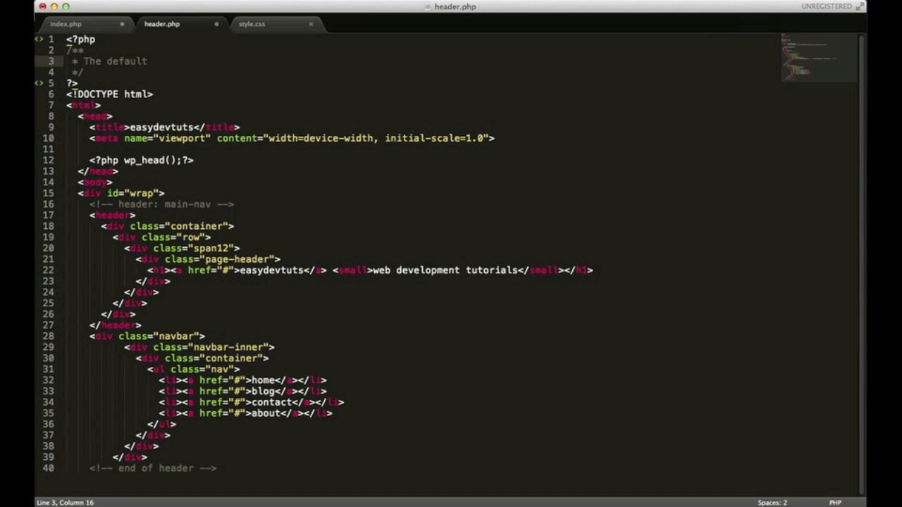
type("hea")
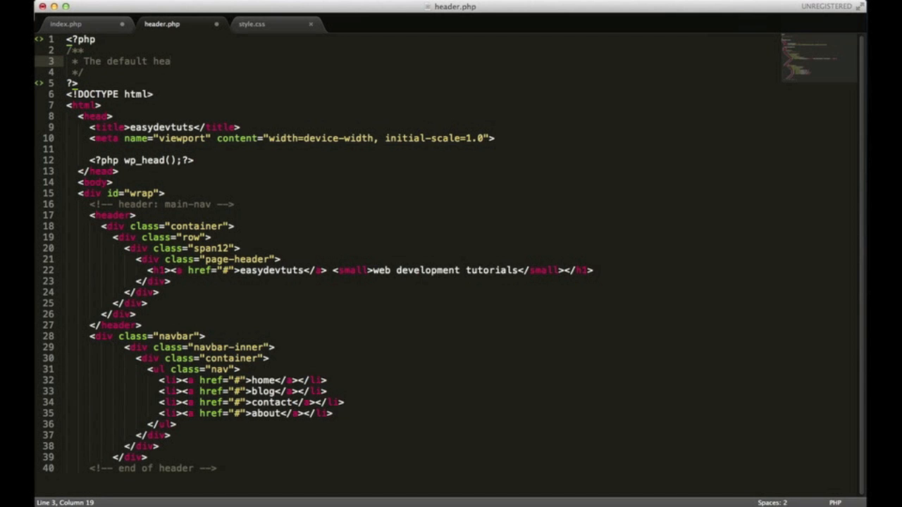
type("der file i")
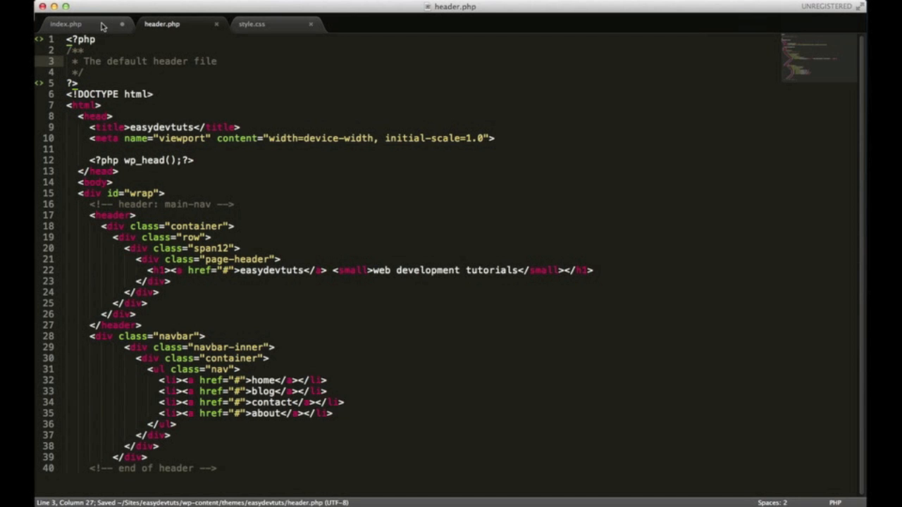
Start index.php with <?php get_header(); ?> in place of the header markup and save
left_click(58, 22)
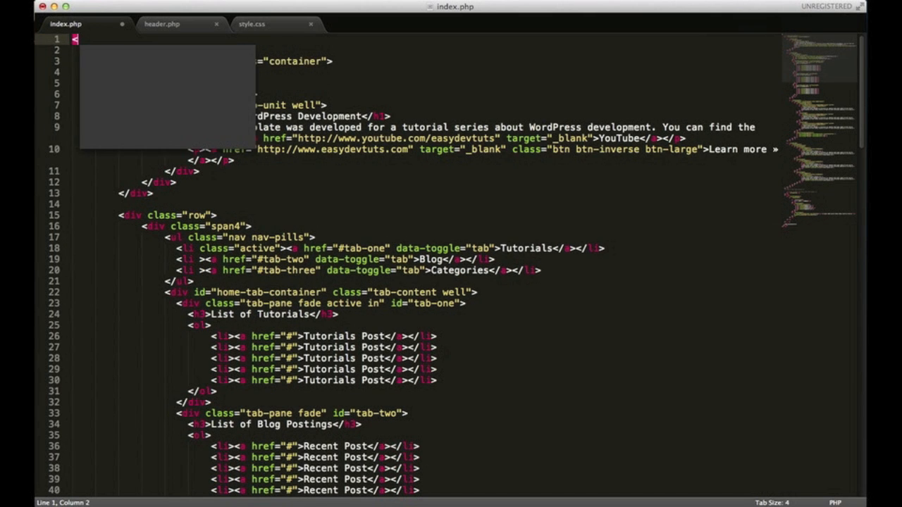
type("<?php ?>")
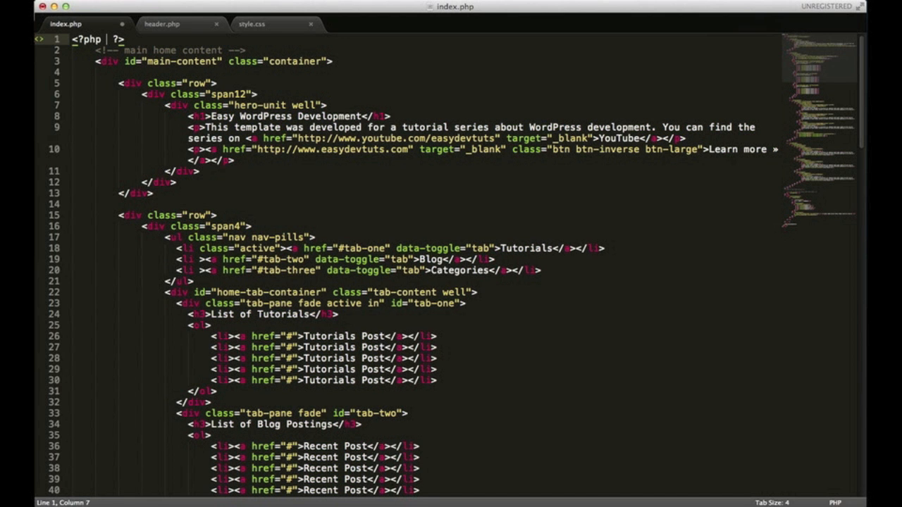
type("get_header(")
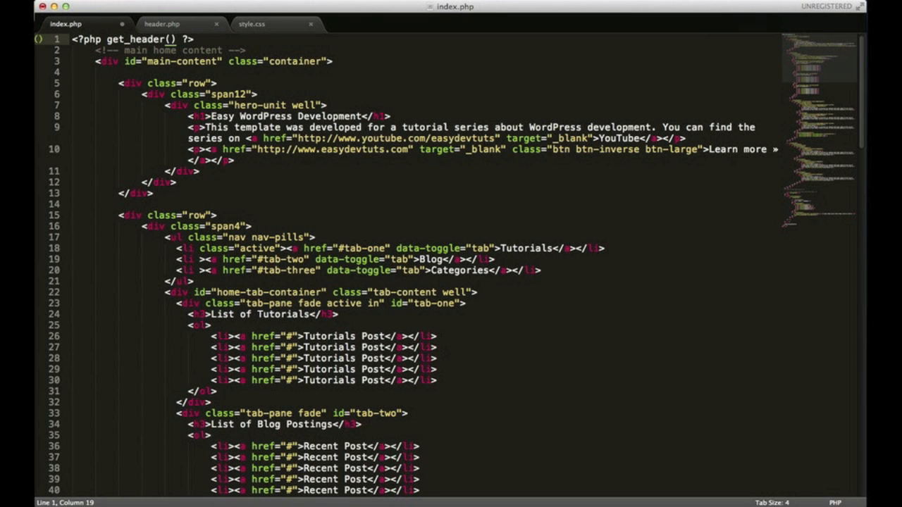
type(";")
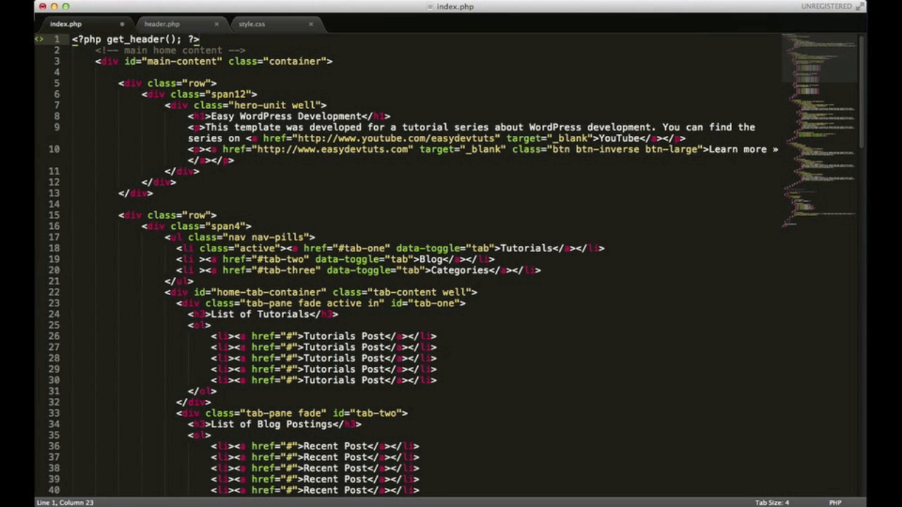
key("cmd+tab")
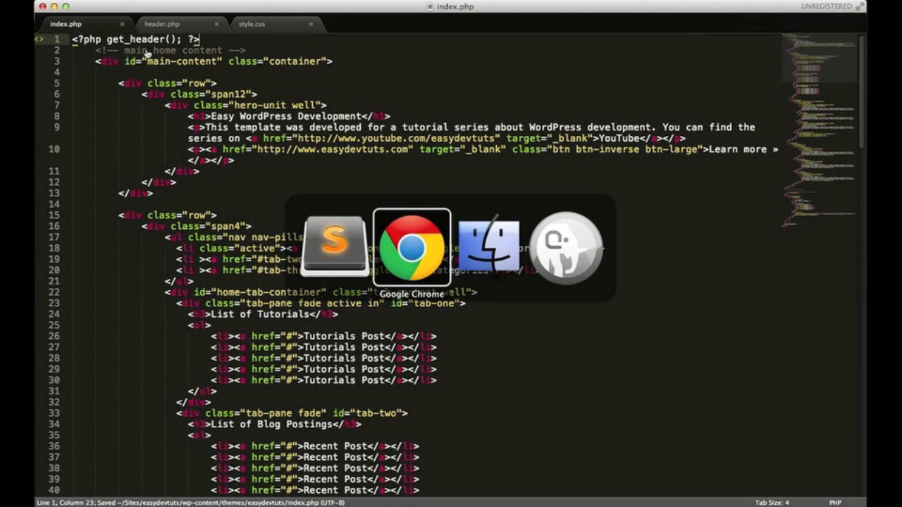
Reload localhost/easydevtuts in Chrome and confirm the header still renders
left_click(411, 246)
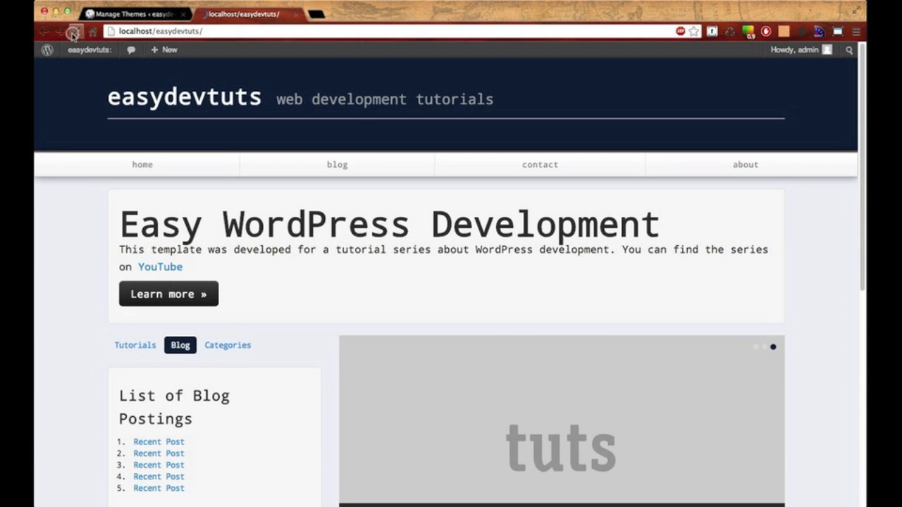
left_click(136, 345)
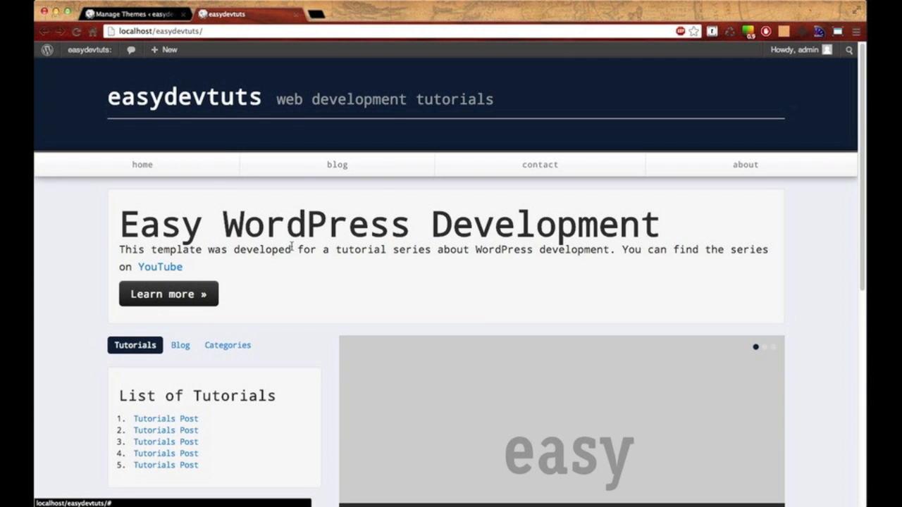
scroll("down", 3)
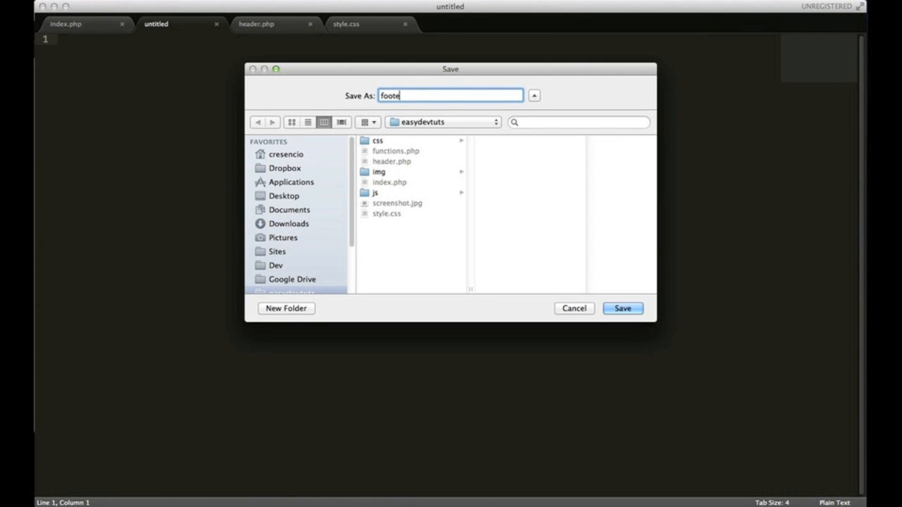
Save the new empty file as footer.php beside header.php and return to index.php
left_click(623, 307)
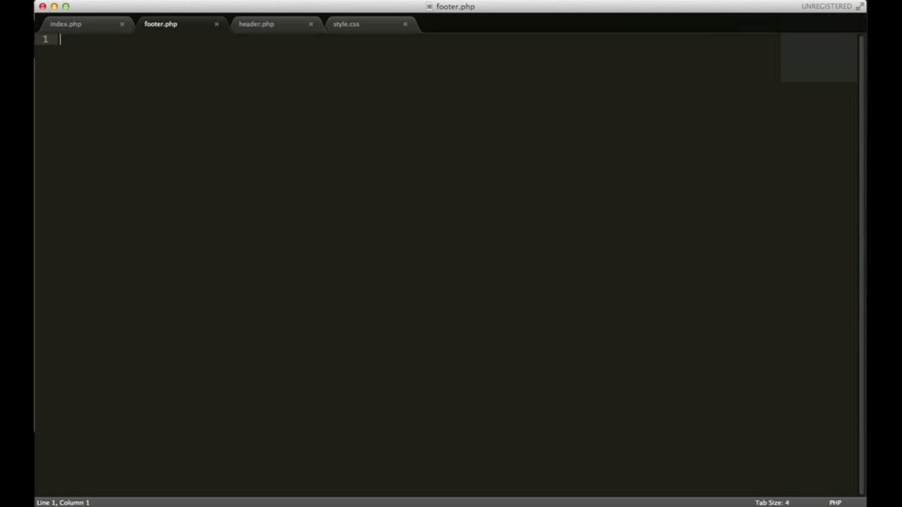
left_click(79, 24)
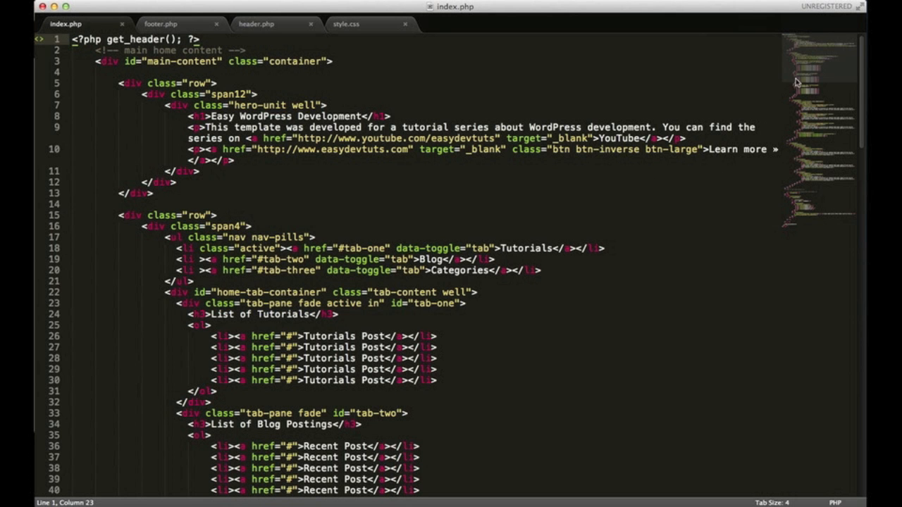
Cut the footer markup through the closing html tag from index.php into footer.php
scroll("down", 3)
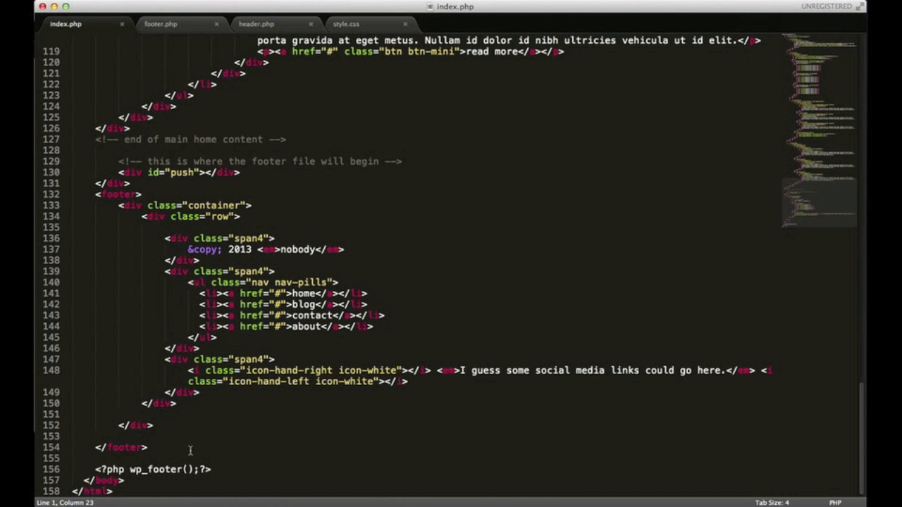
mouse_move(113, 148)
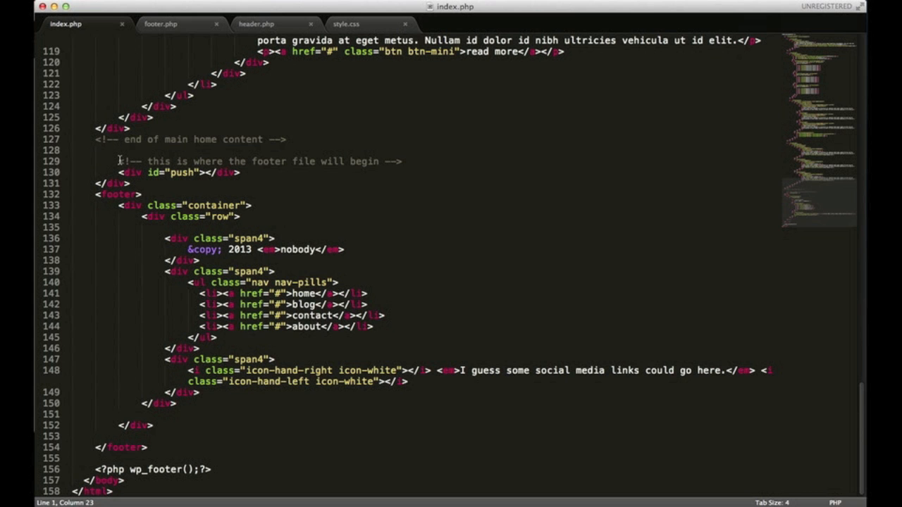
left_click_drag(118, 161, 137, 479)
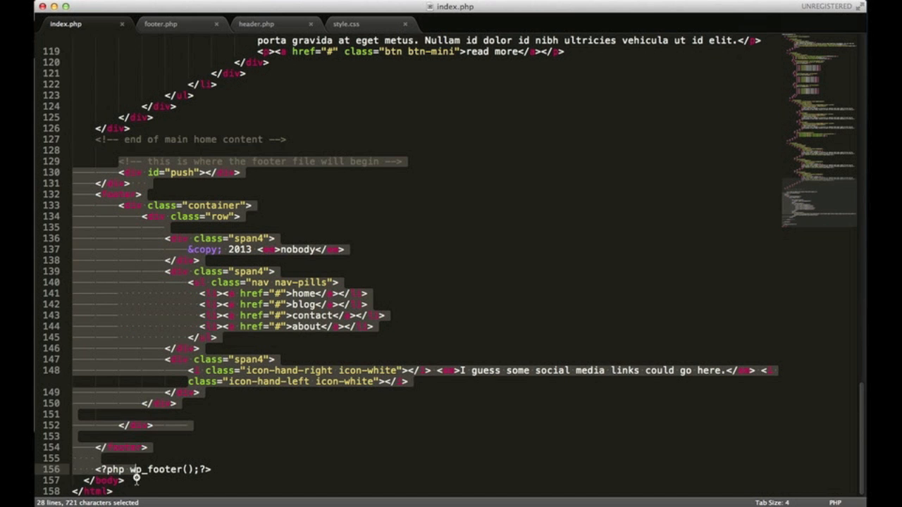
key("cmd+x")
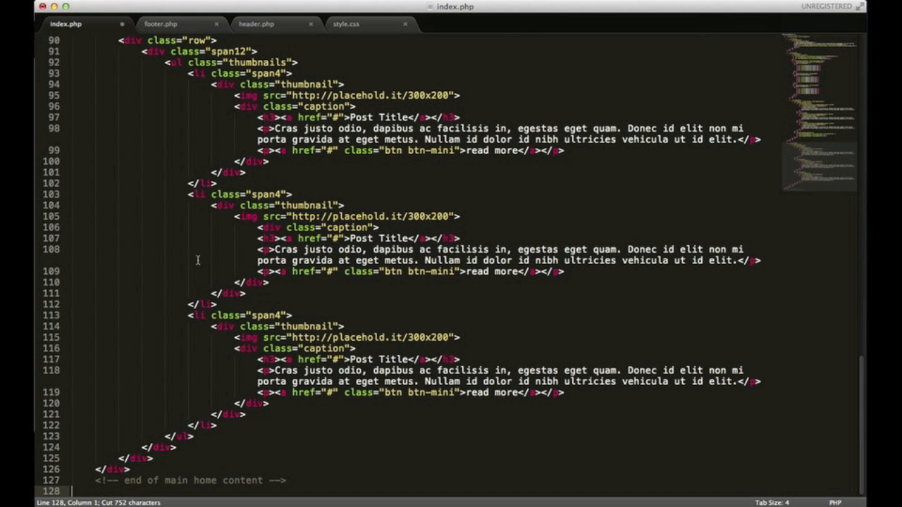
left_click(167, 24)
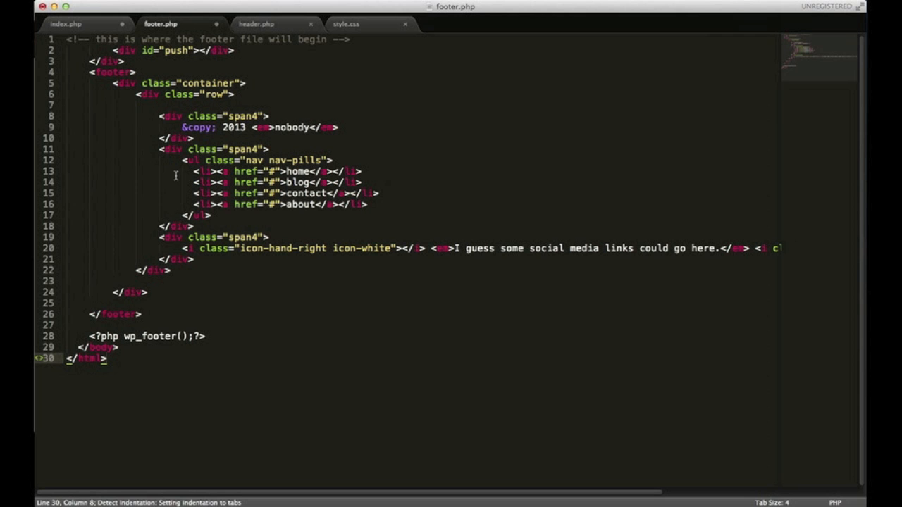
mouse_move(68, 22)
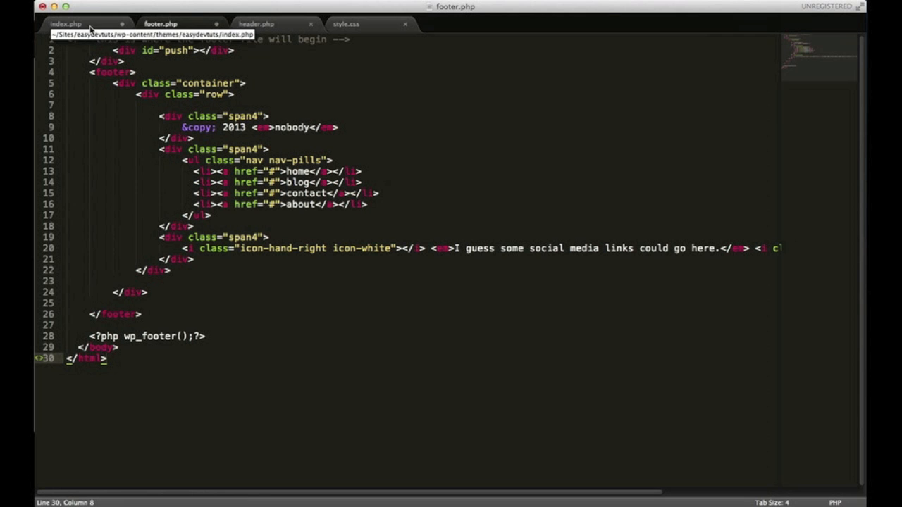
End index.php with <?php get_footer(); ?> where the footer markup was
left_click(63, 22)
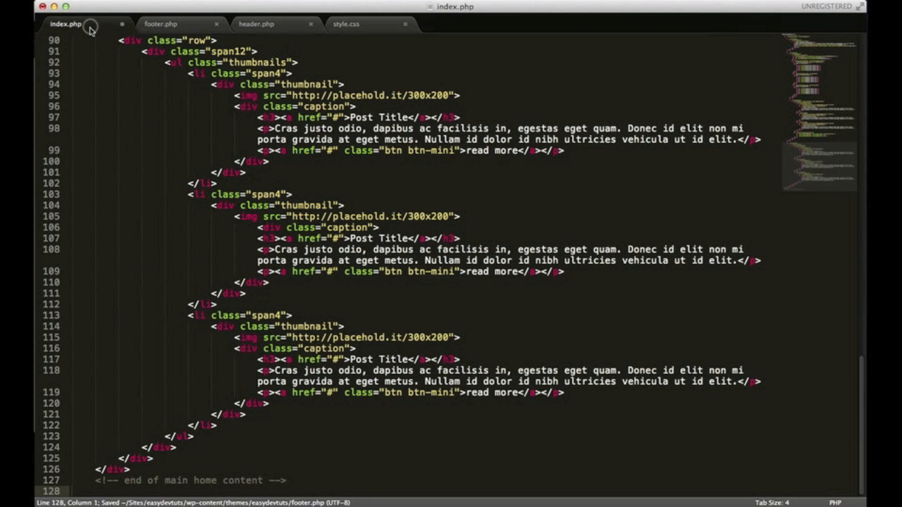
mouse_move(809, 172)
type("<?php")
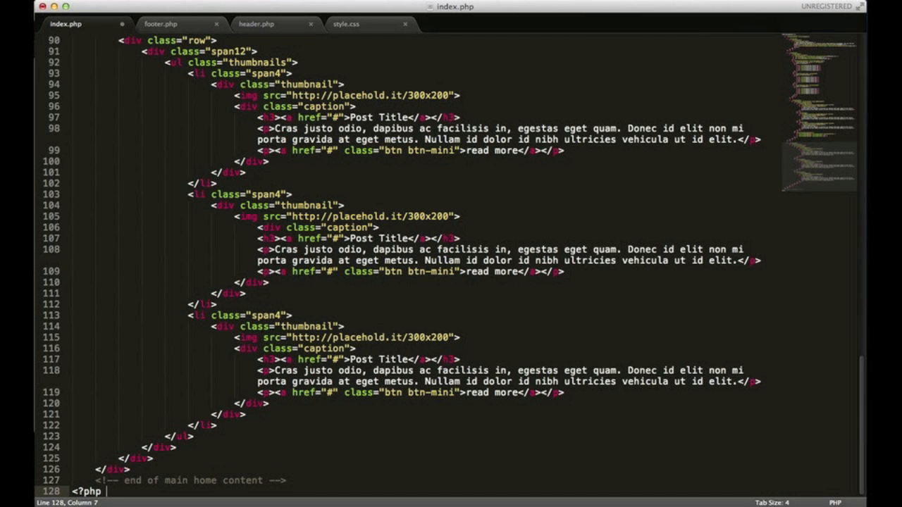
type("get_footer")
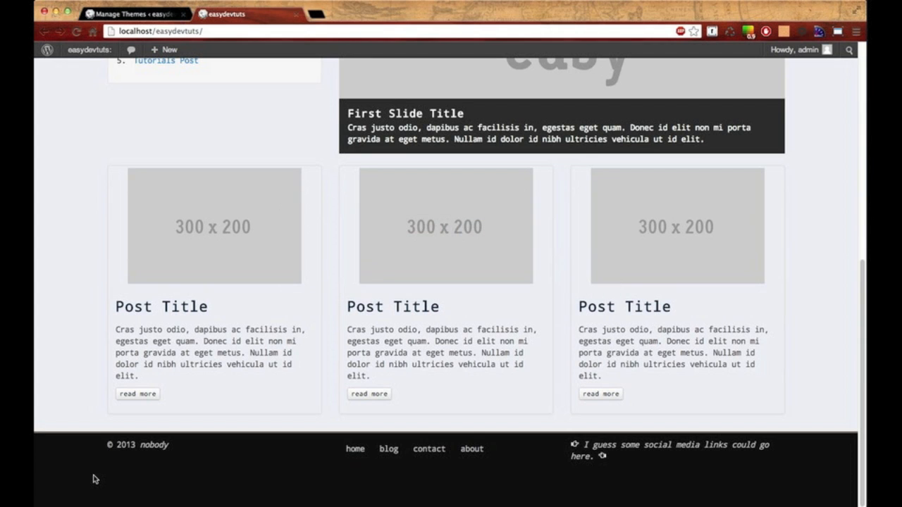
Reload the homepage in Chrome and confirm the footer and header still render
left_click(76, 33)
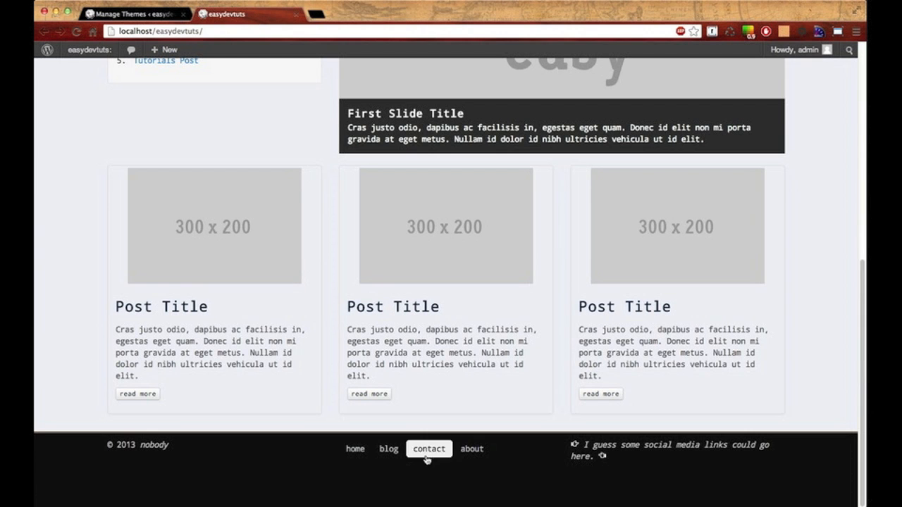
scroll("up", 3)
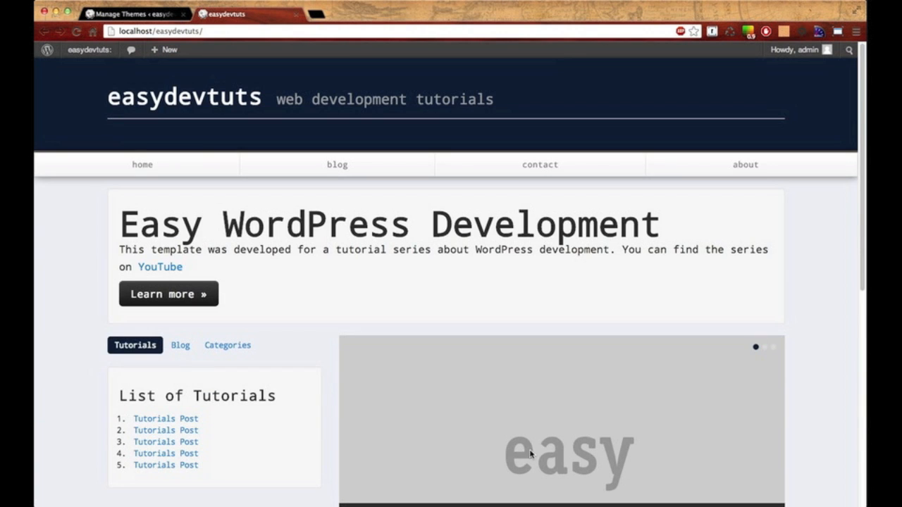